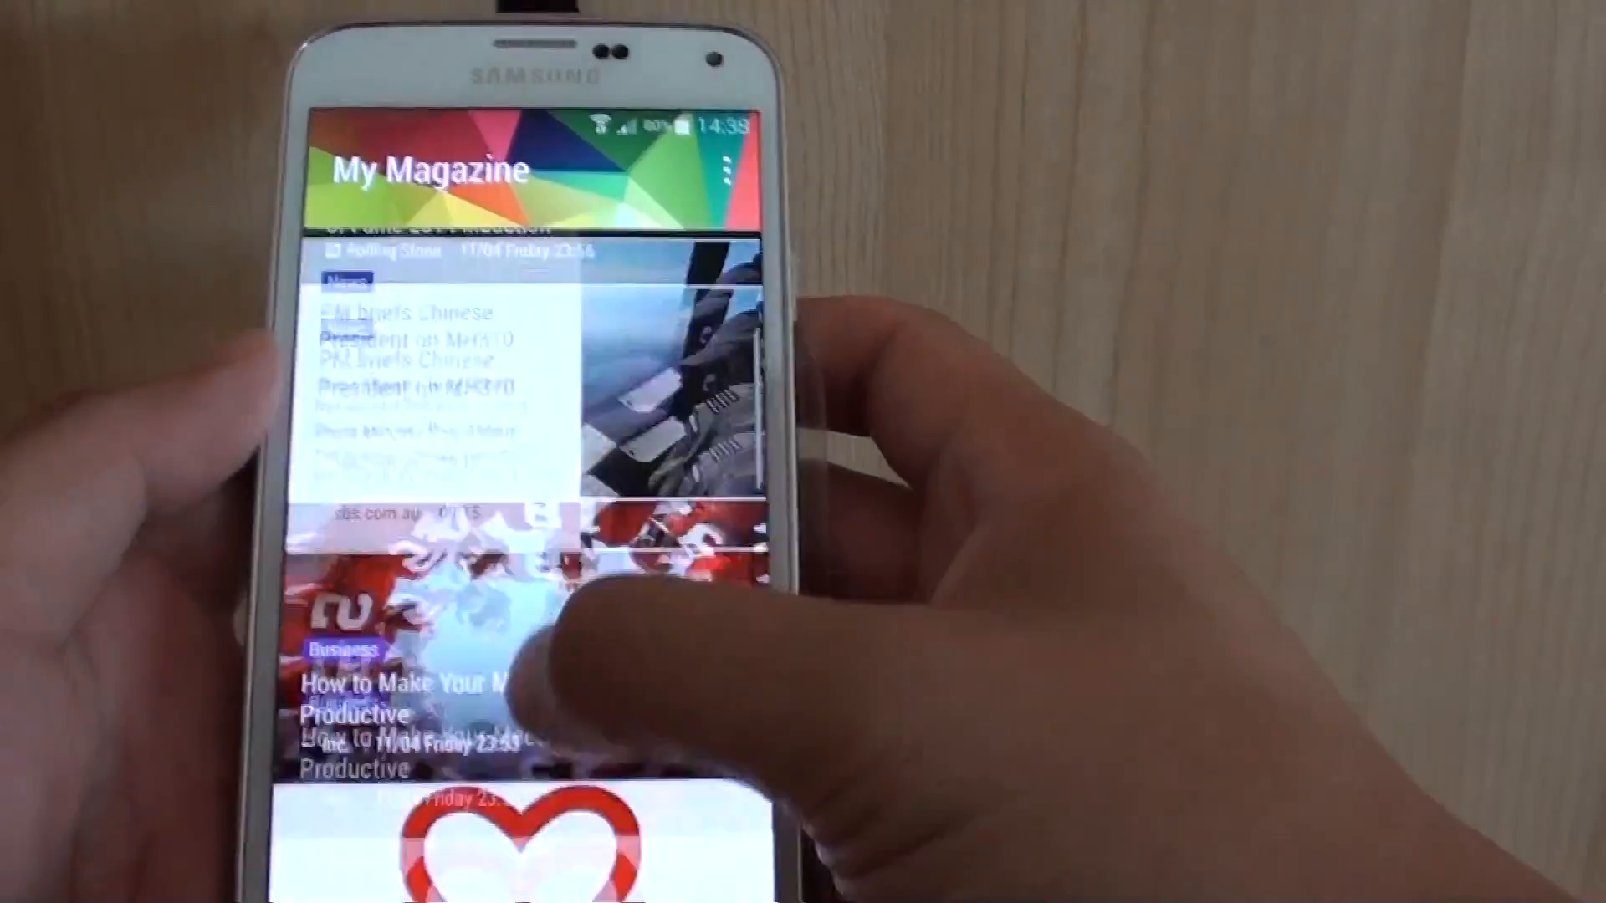
Step: Scroll down through the My Magazine feed to browse its articles
{"action": "scroll", "scroll_direction": "down", "scroll_amount": 3}
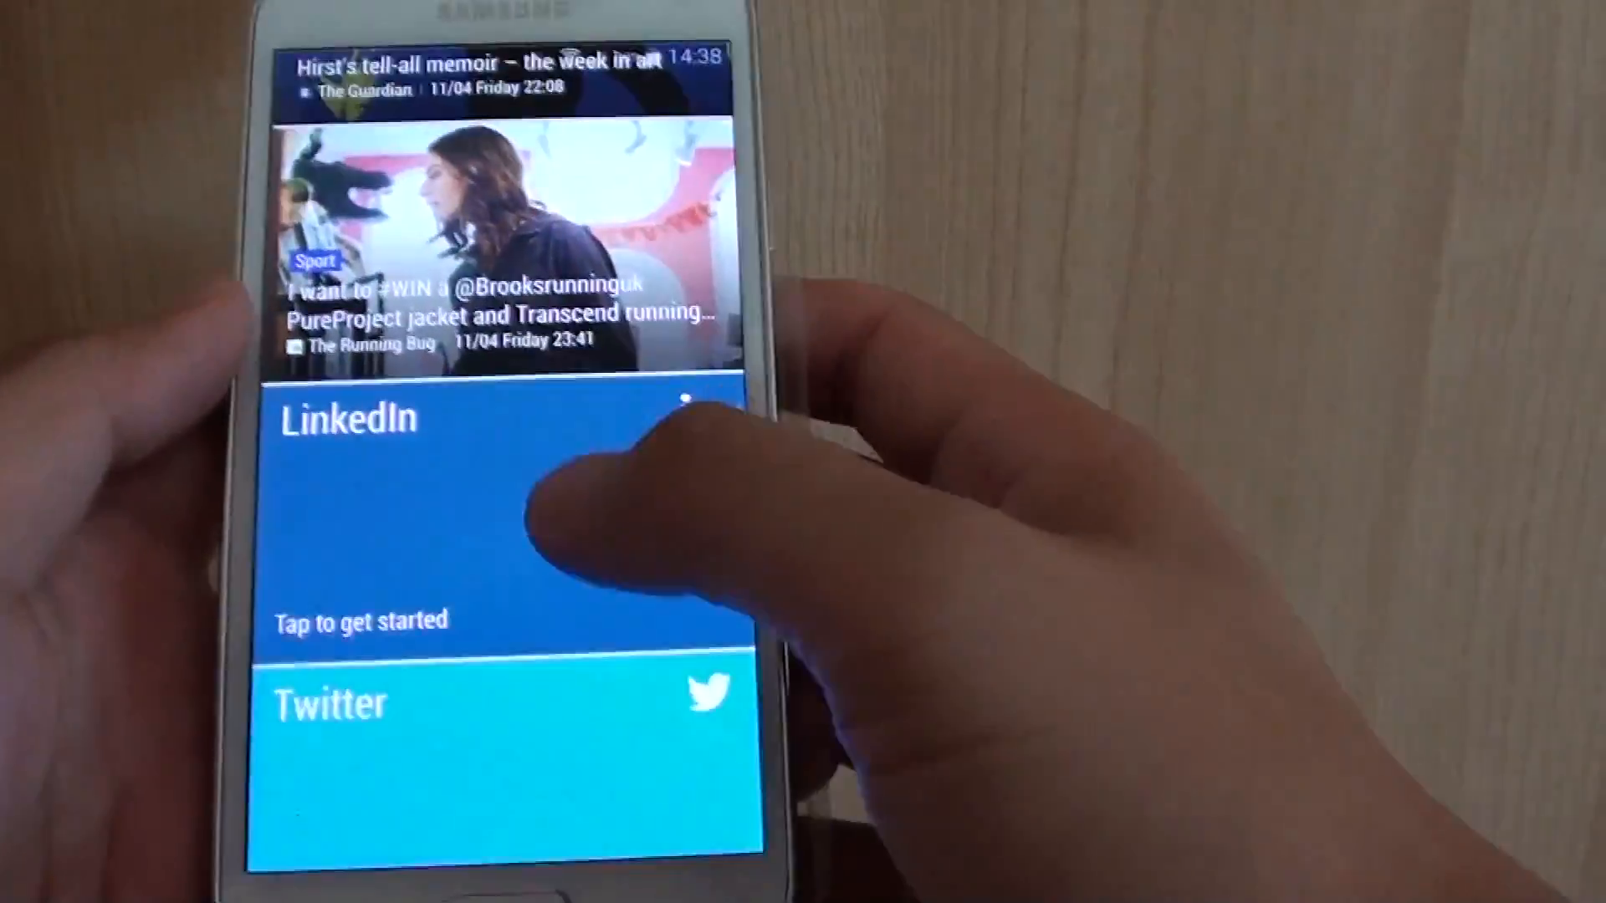
{"action": "scroll", "scroll_direction": "down", "scroll_amount": 3}
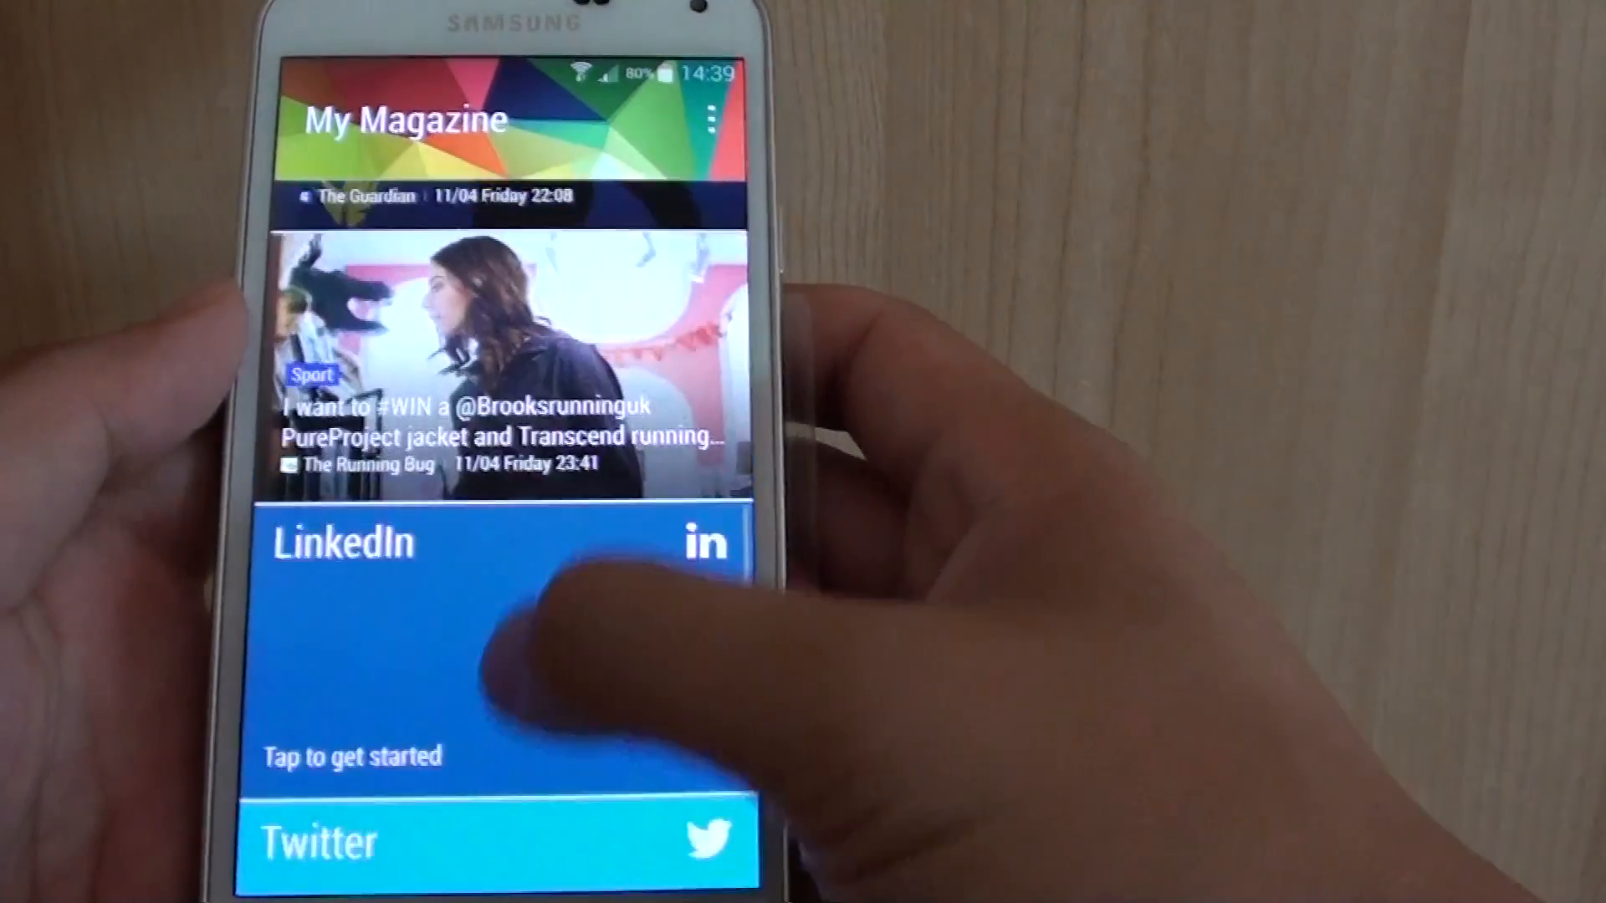
{"action": "scroll", "scroll_direction": "down", "scroll_amount": 3}
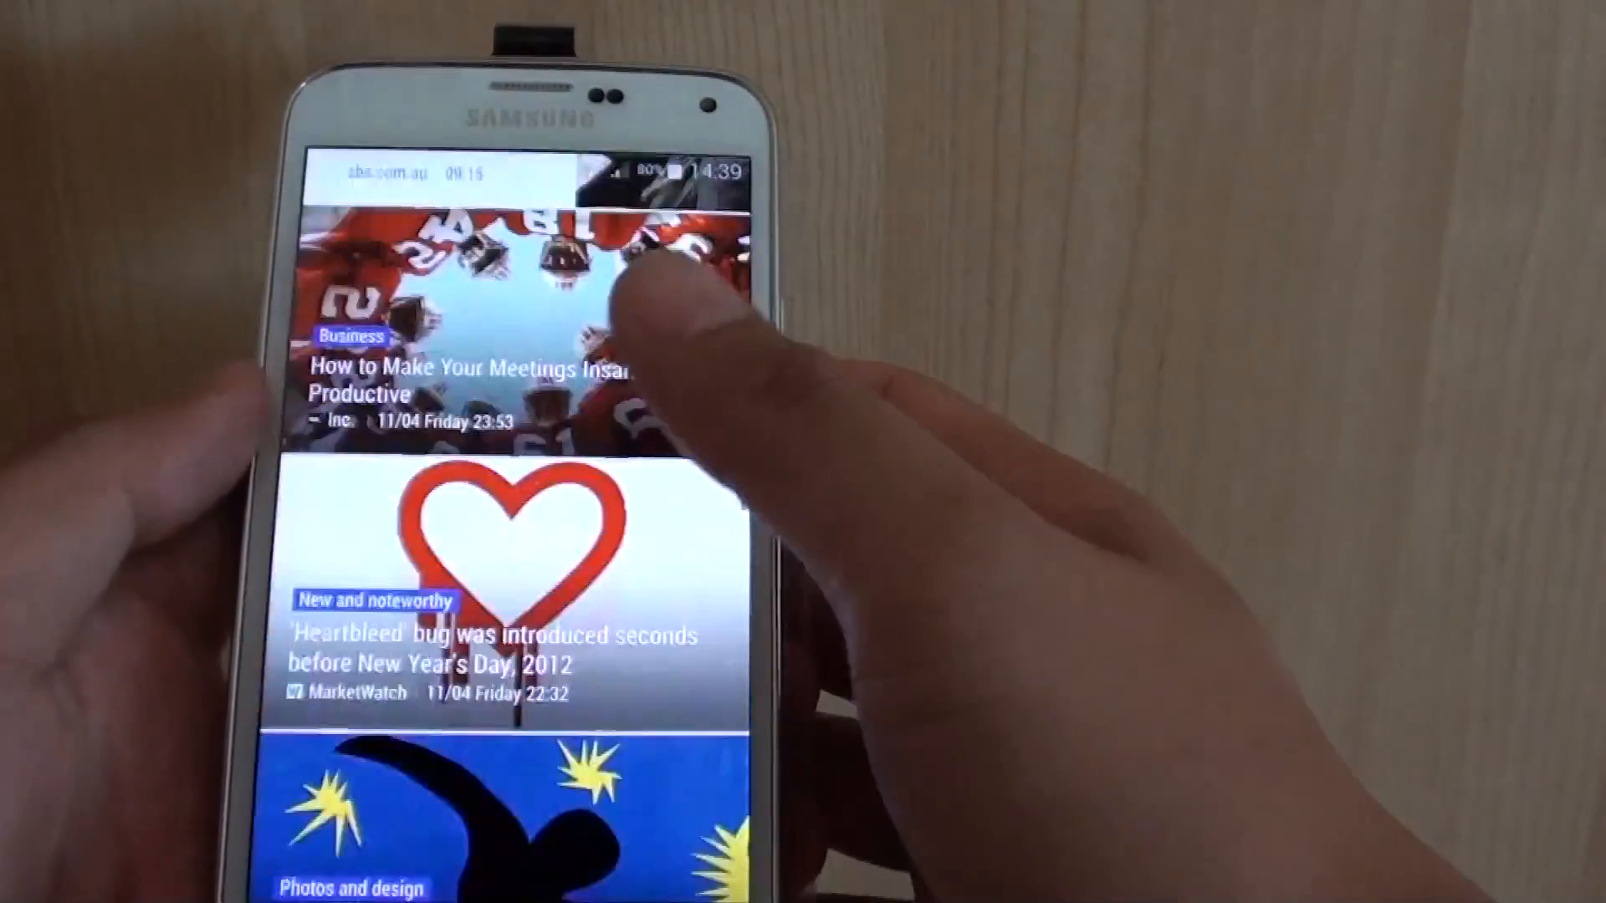
{"action": "scroll", "scroll_direction": "down", "scroll_amount": 3}
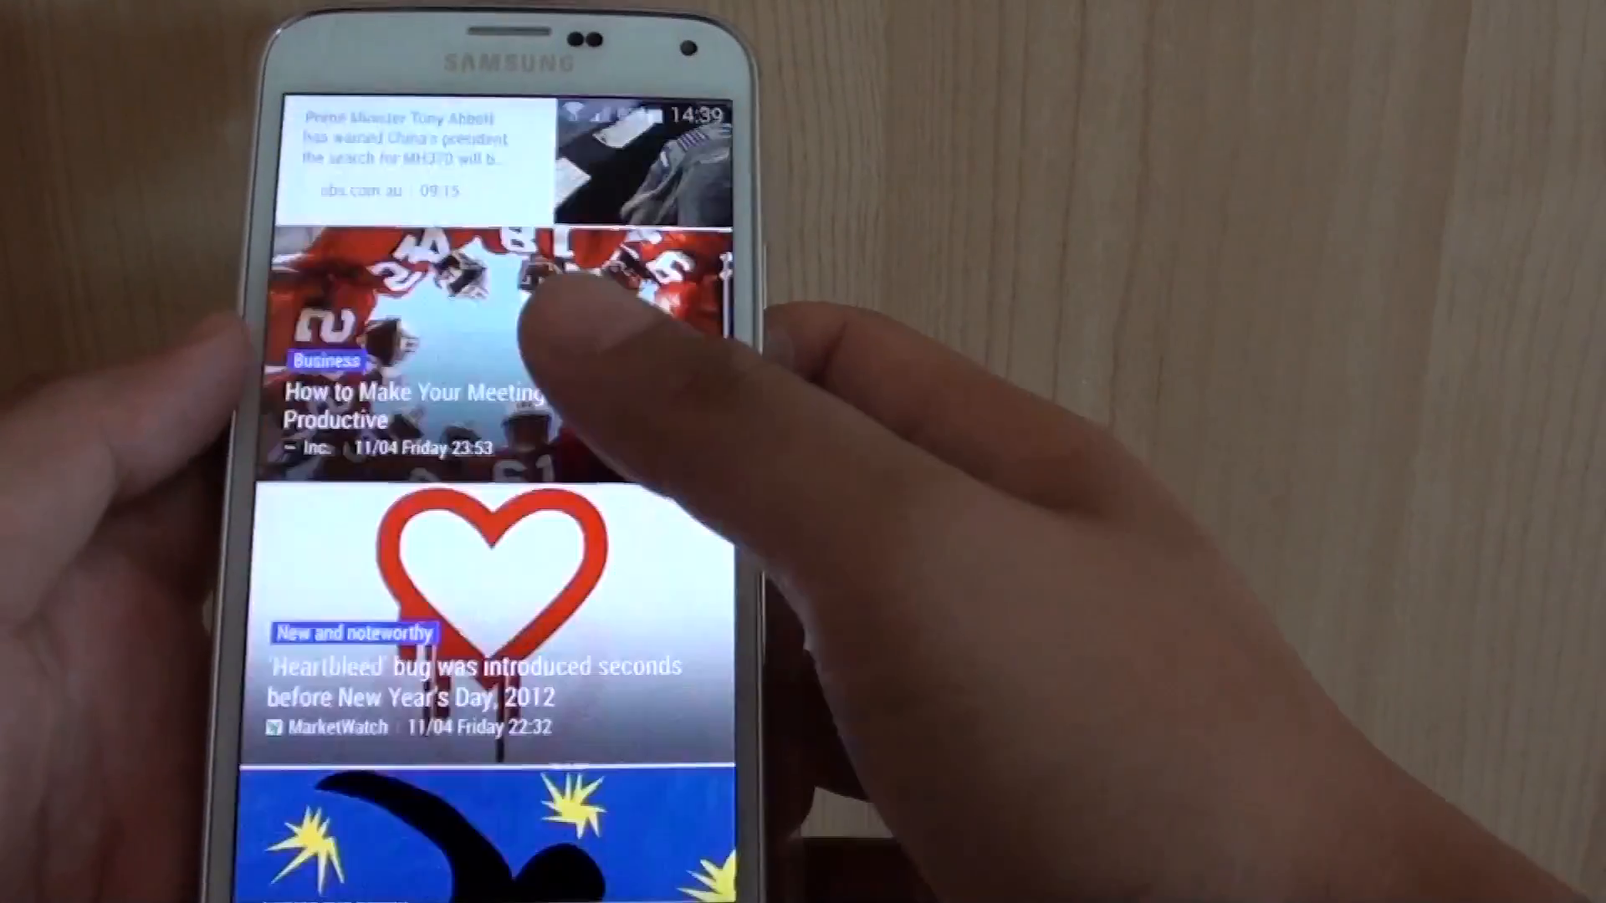
{"action": "scroll", "scroll_direction": "down", "scroll_amount": 3}
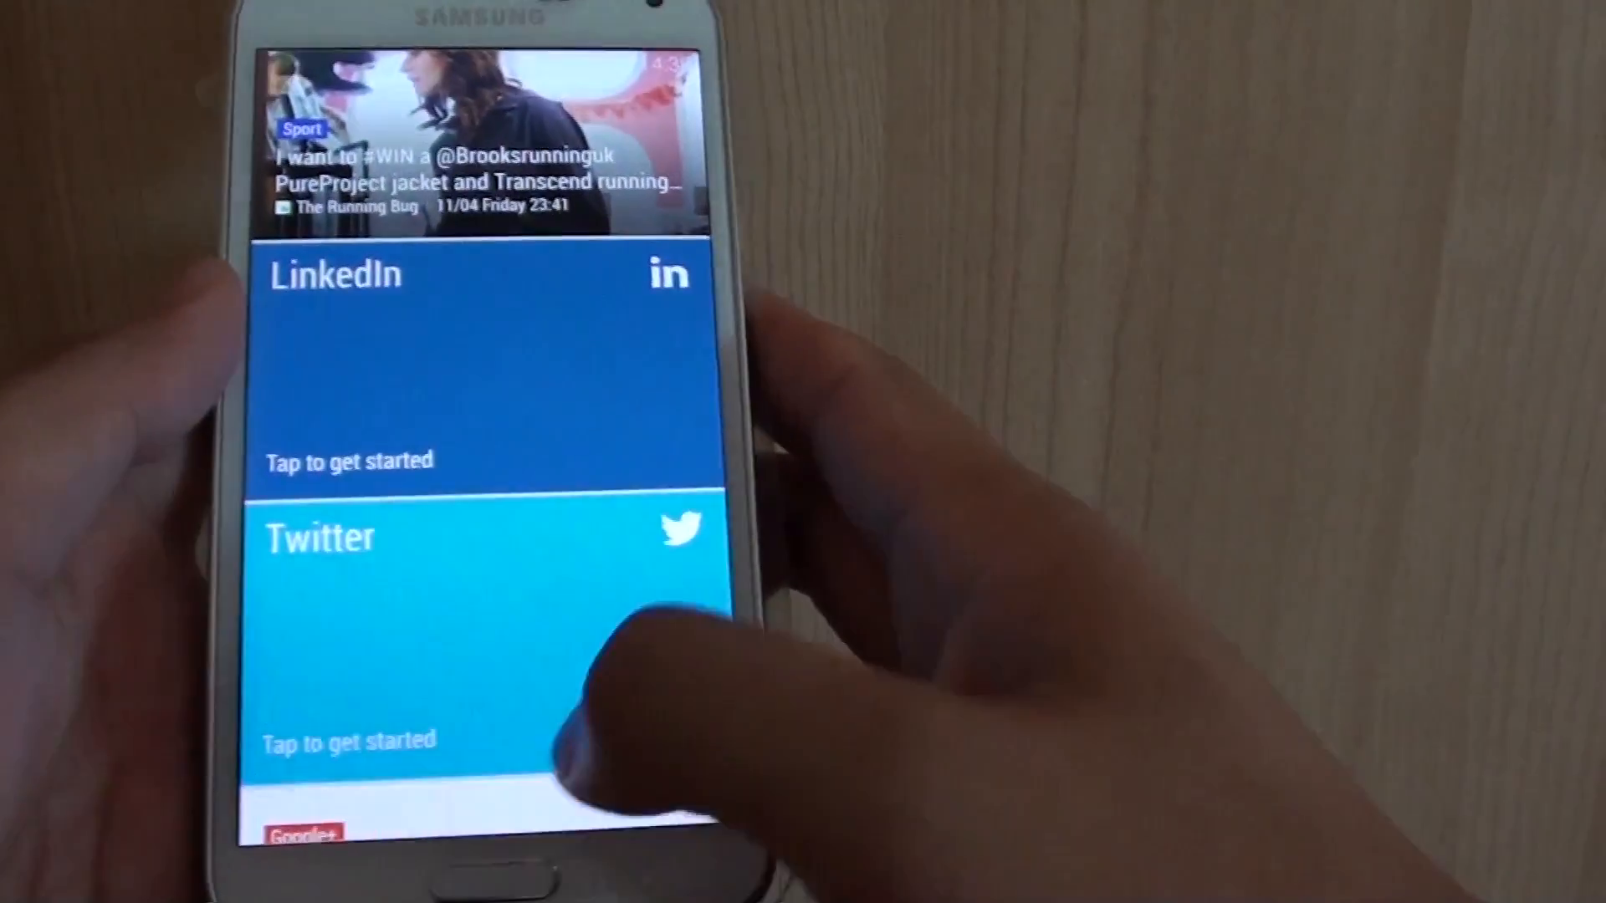
{"action": "scroll", "scroll_direction": "down", "scroll_amount": 3}
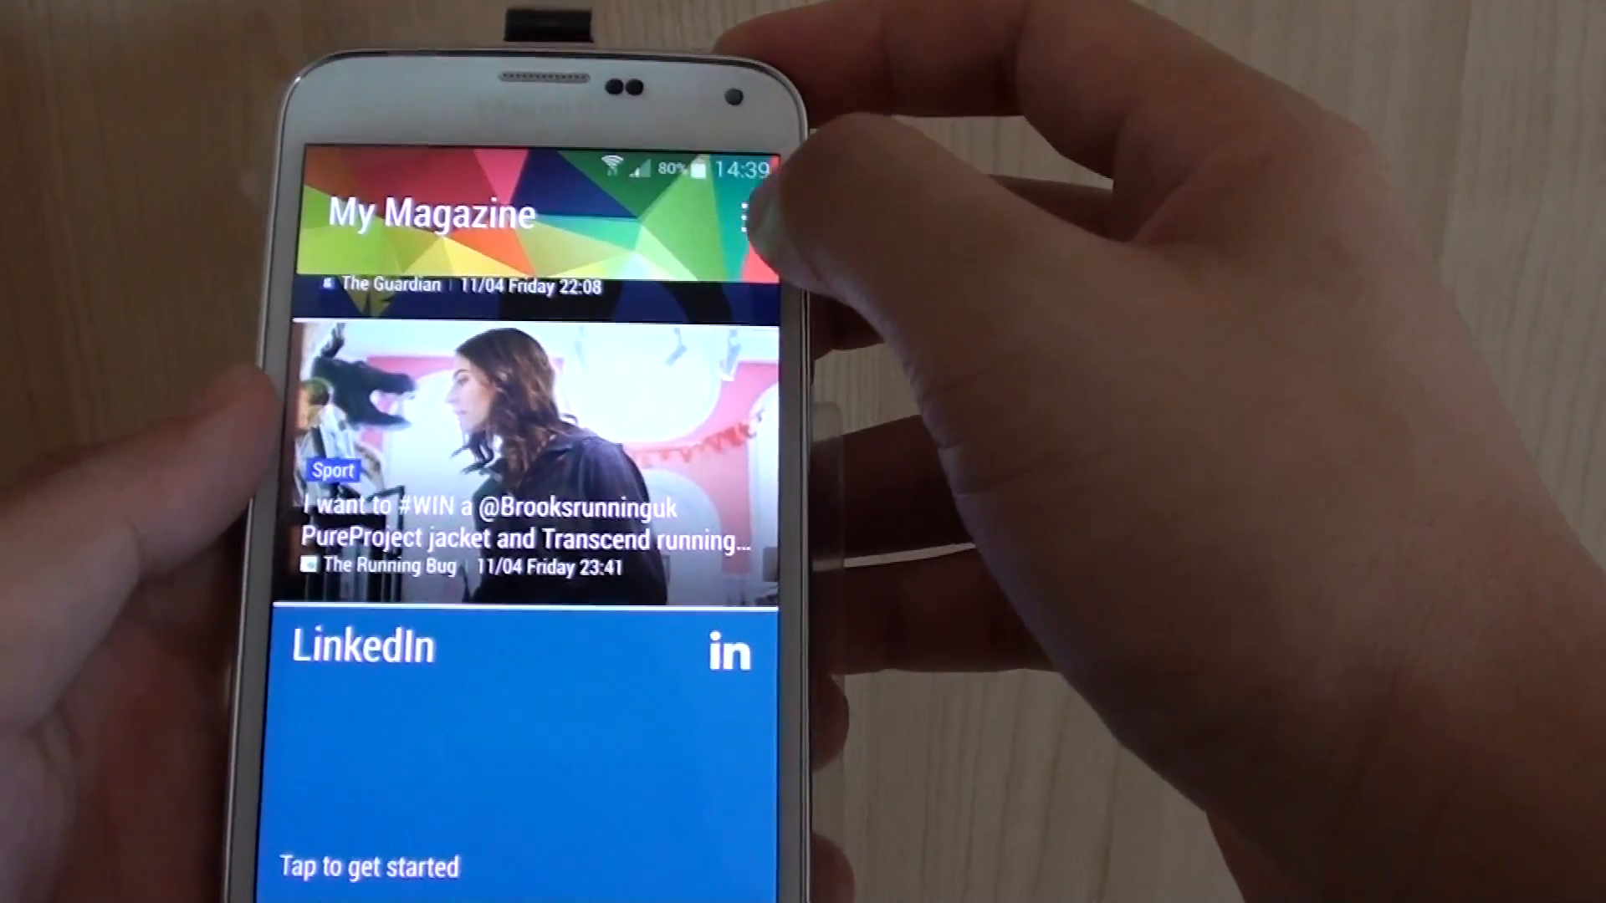
Step: Open My Magazine settings and review the NEWS and SOCIAL category checkboxes
{"action": "left_click", "coordinate": [745, 211]}
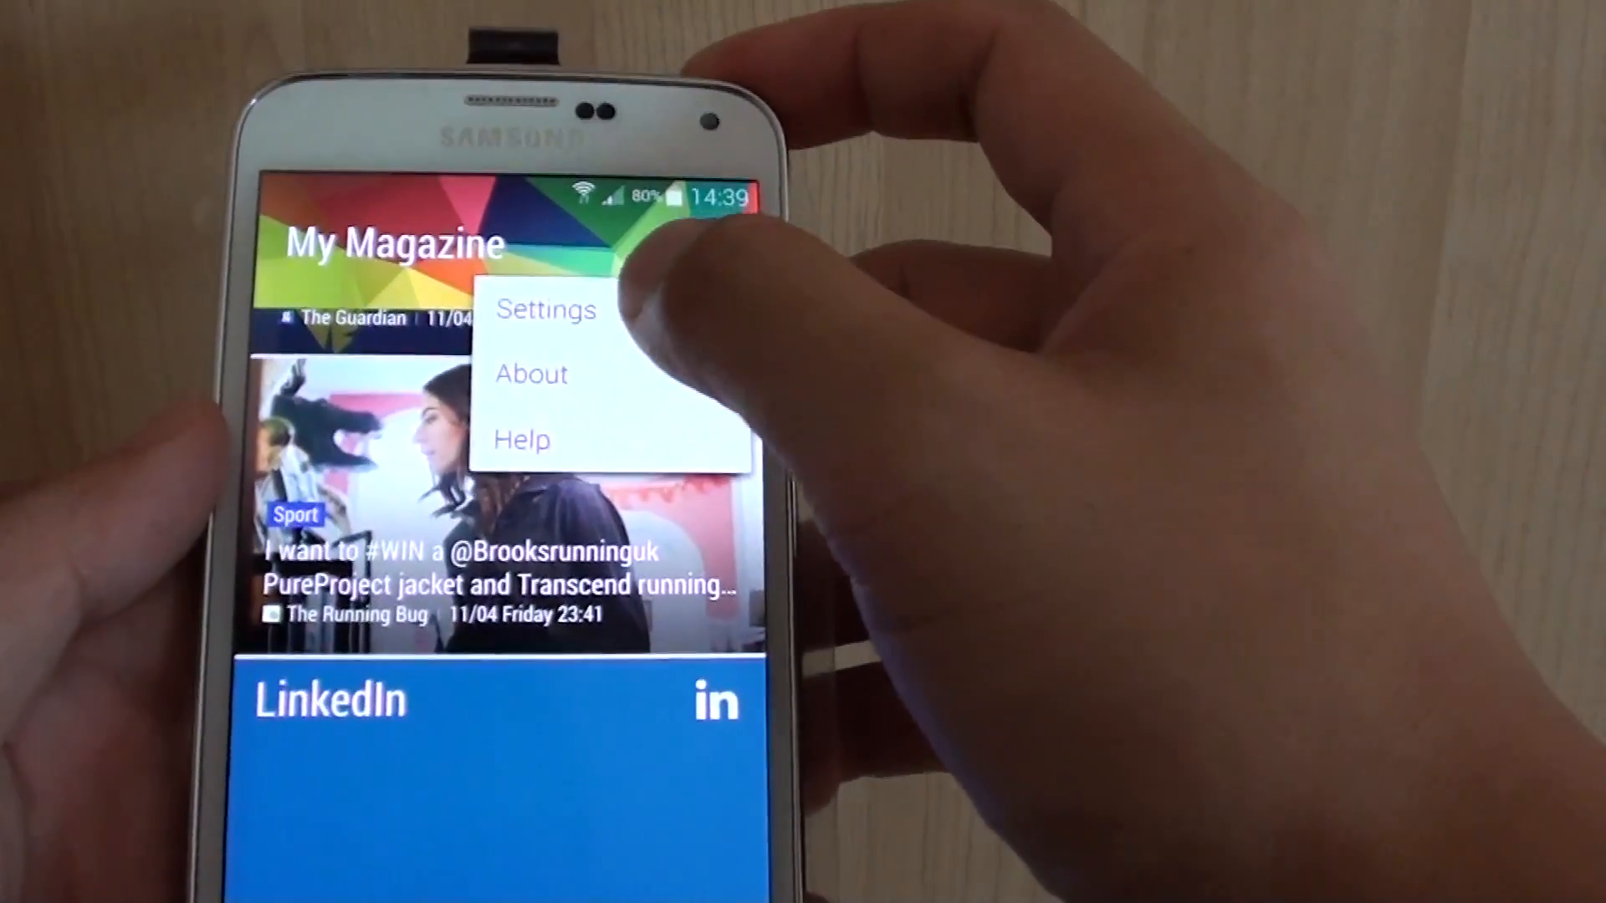
{"action": "left_click", "coordinate": [544, 309]}
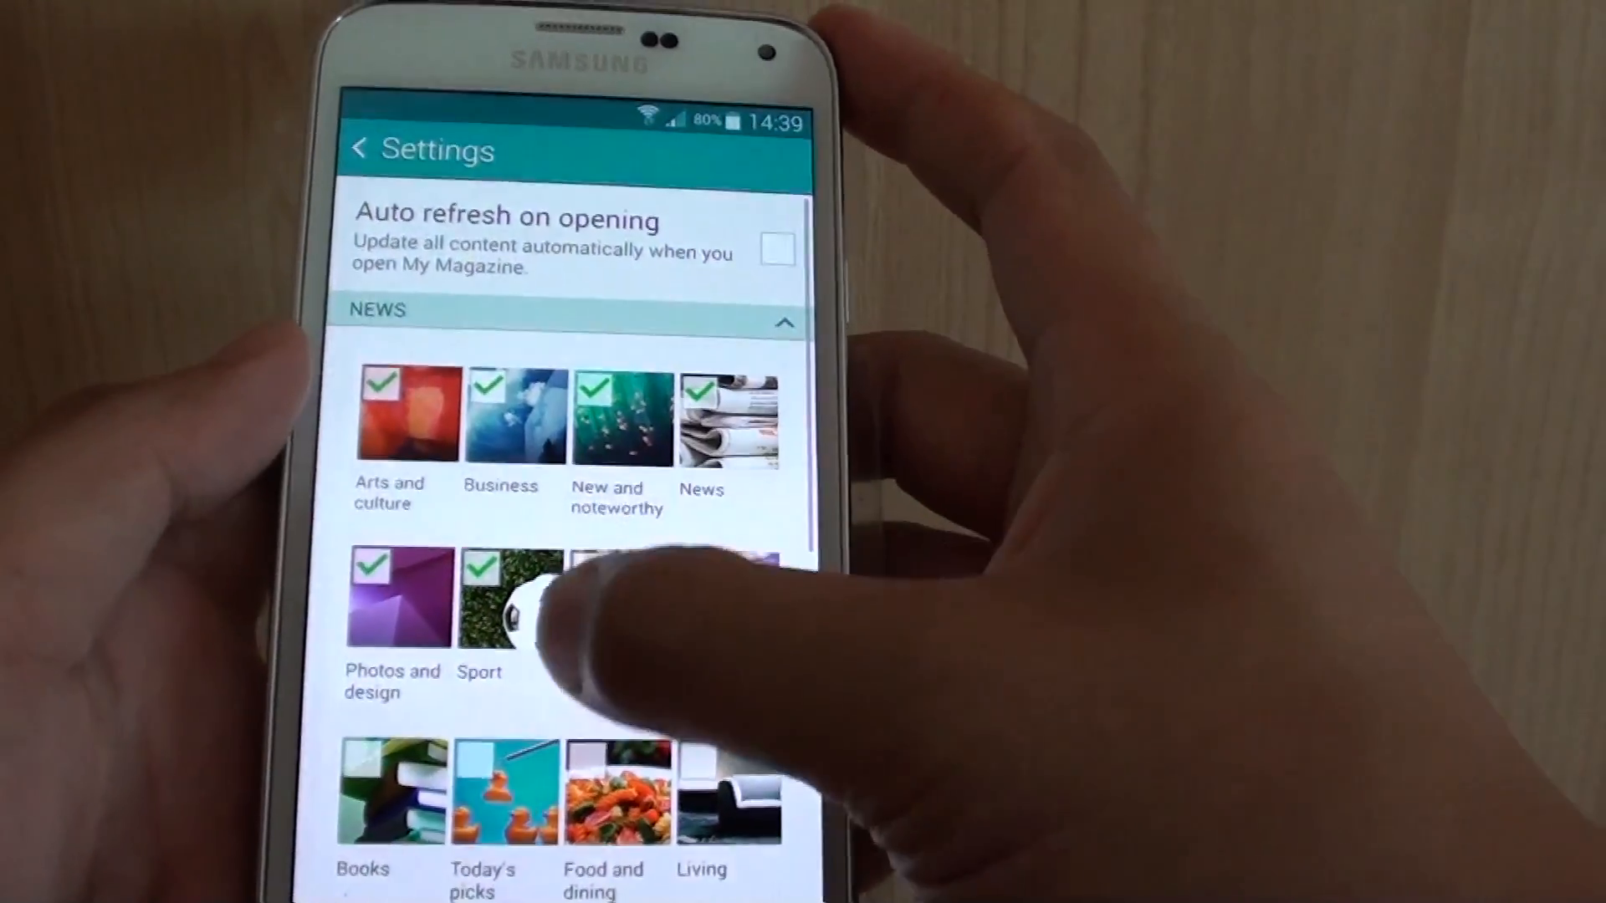
{"action": "scroll", "scroll_direction": "down", "scroll_amount": 3}
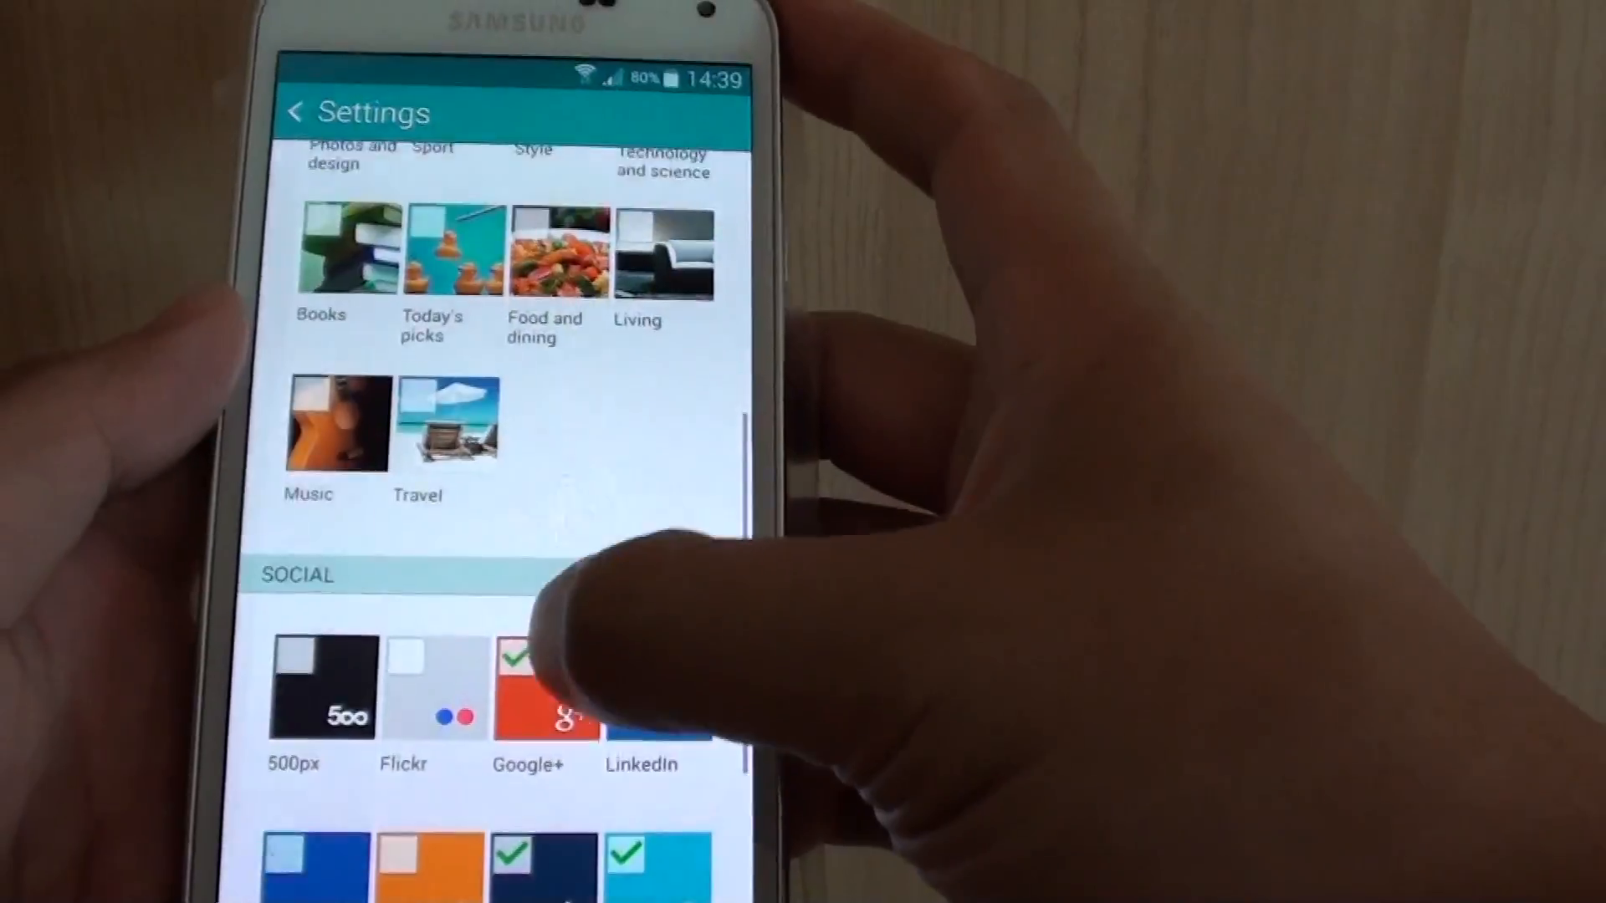
{"action": "scroll", "scroll_direction": "down", "scroll_amount": 3}
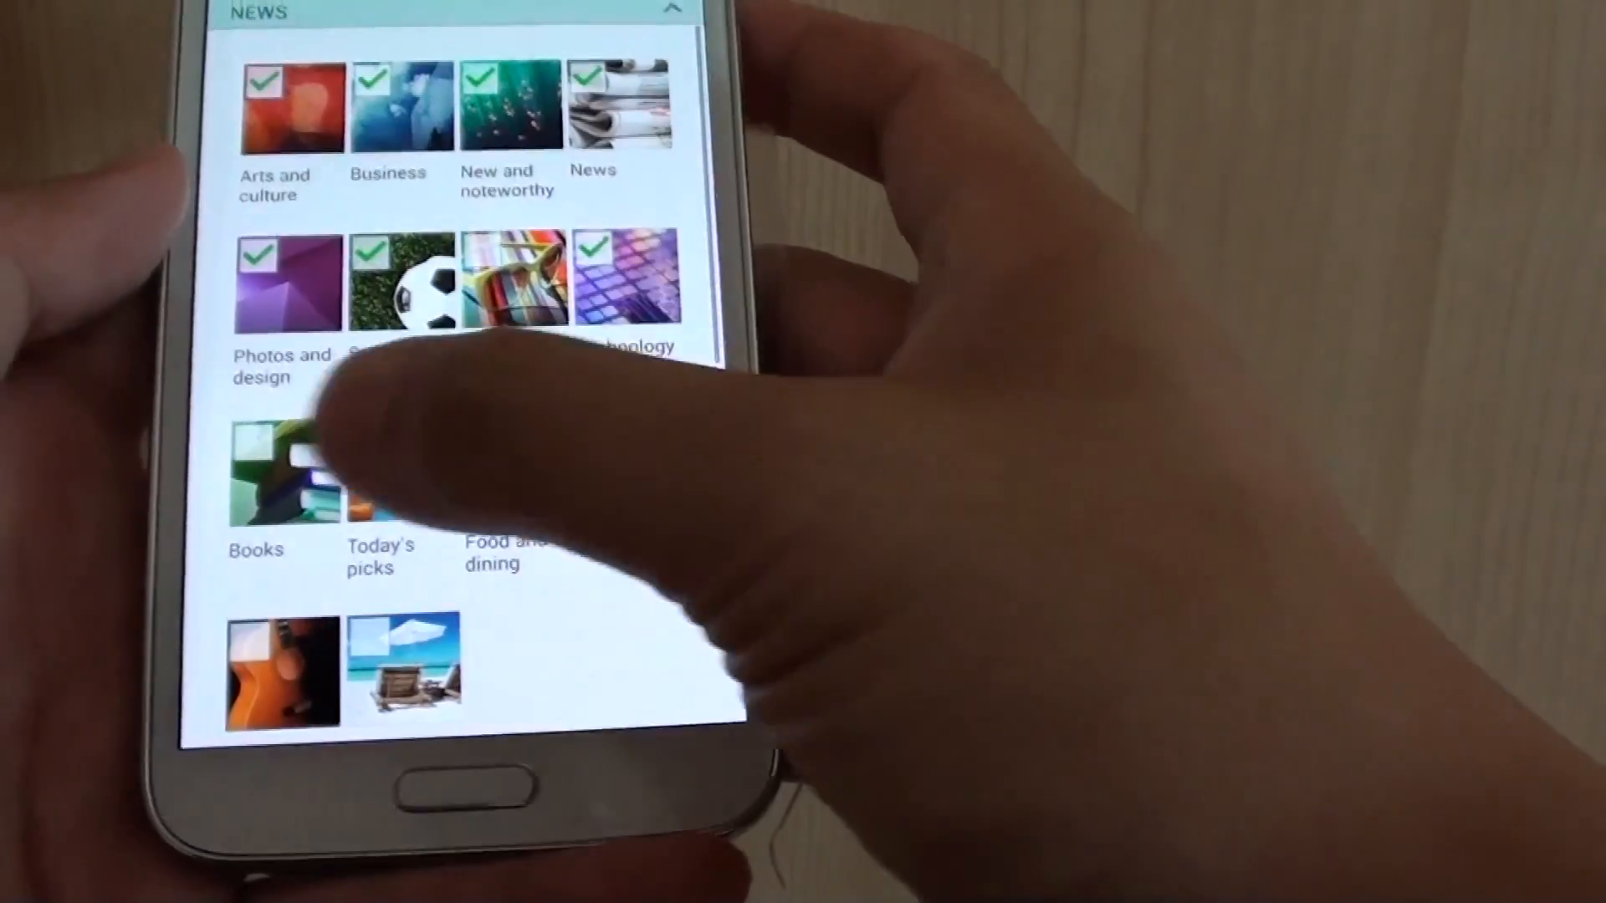
{"action": "scroll", "scroll_direction": "down", "scroll_amount": 3}
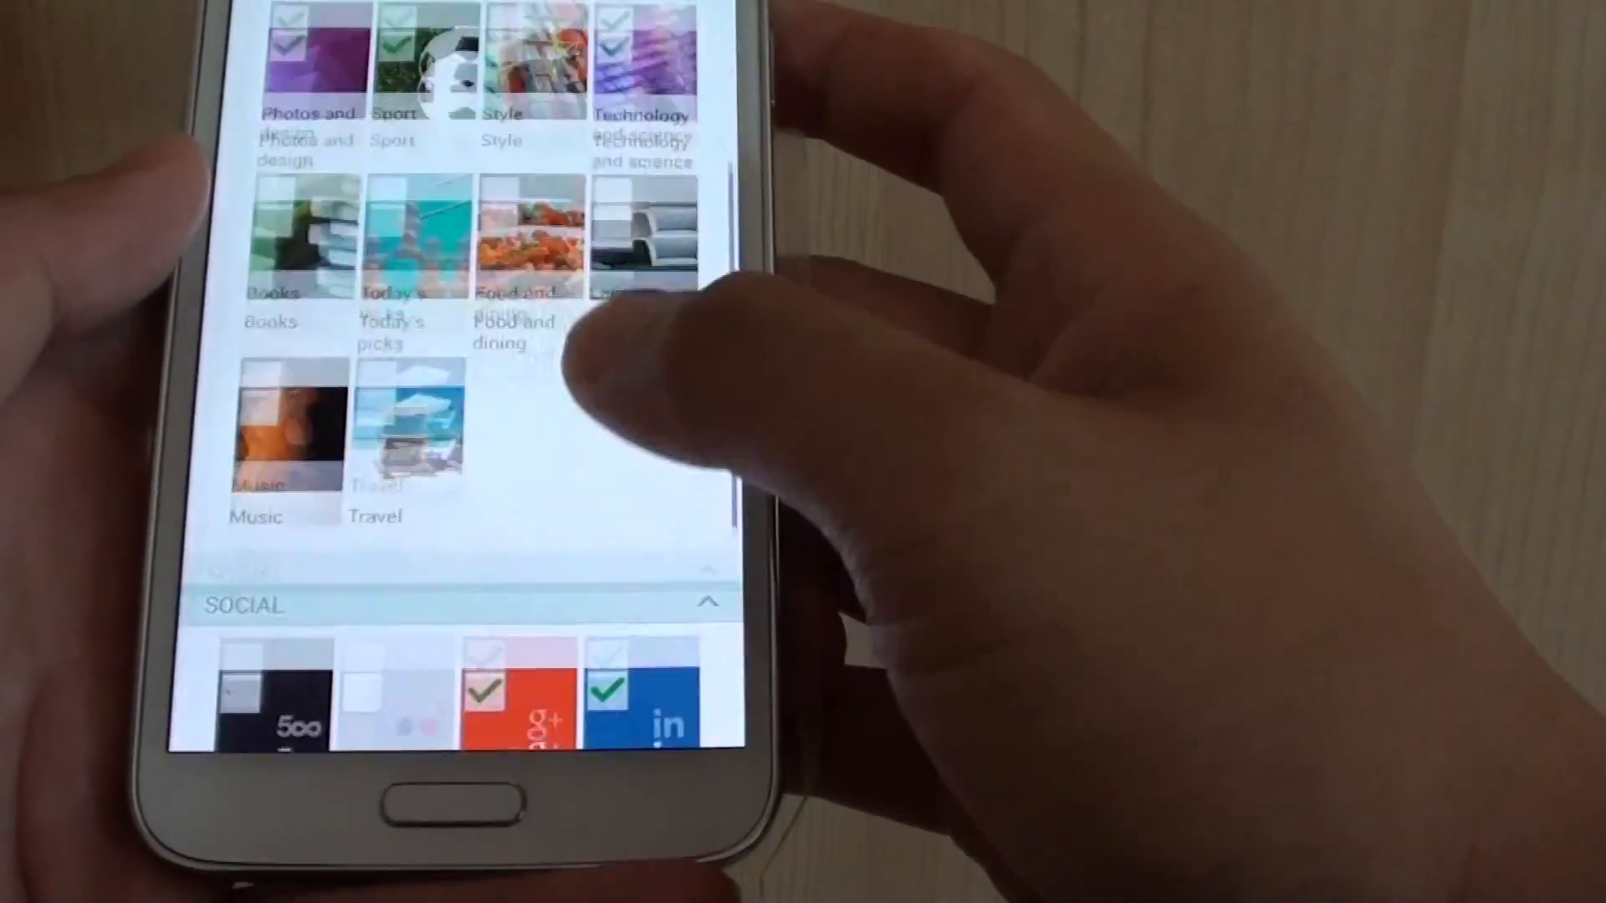
{"action": "scroll", "scroll_direction": "down", "scroll_amount": 3}
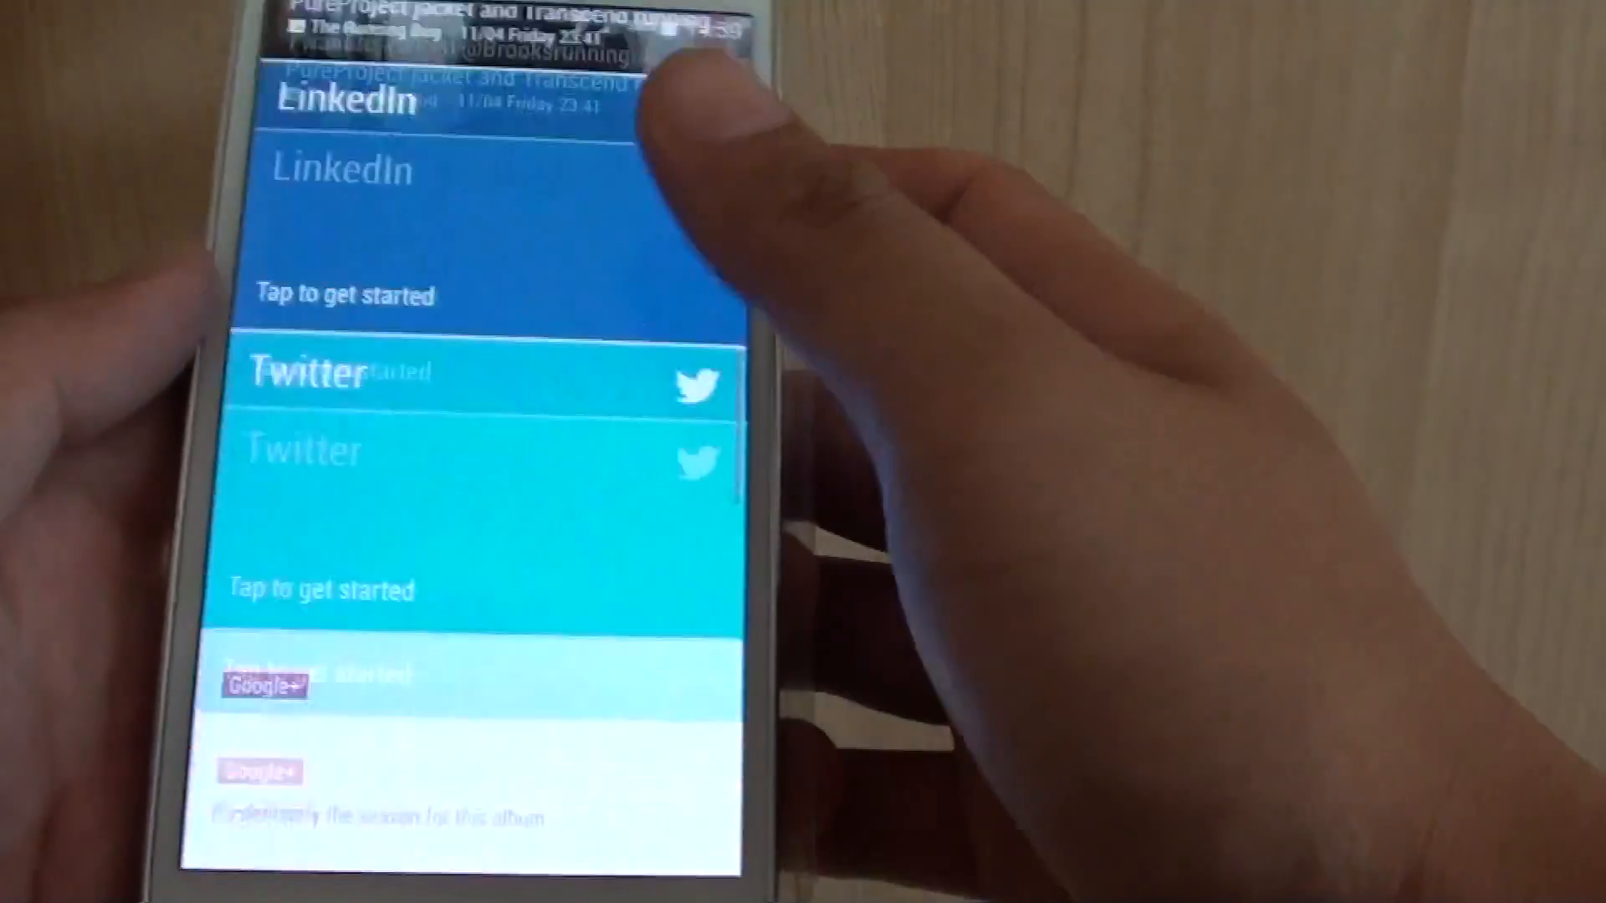
Step: Scroll through the magazine feed before heading back to the home screen
{"action": "scroll", "scroll_direction": "down", "scroll_amount": 3}
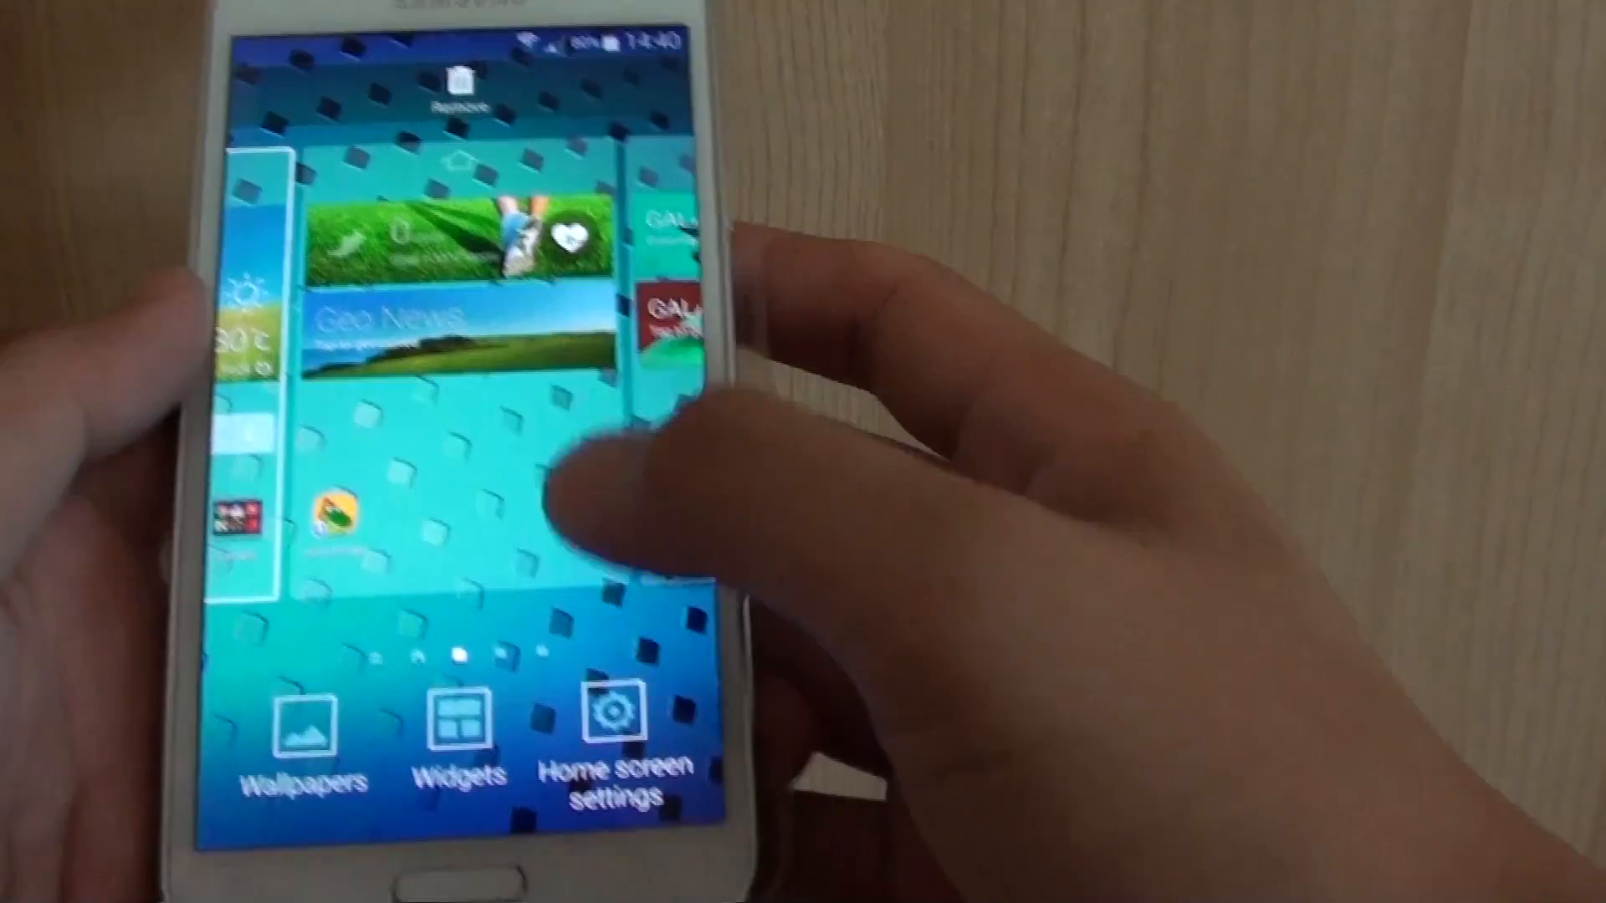
Step: Select a page thumbnail to return to the main home page with clock and weather
{"action": "left_click", "coordinate": [614, 715]}
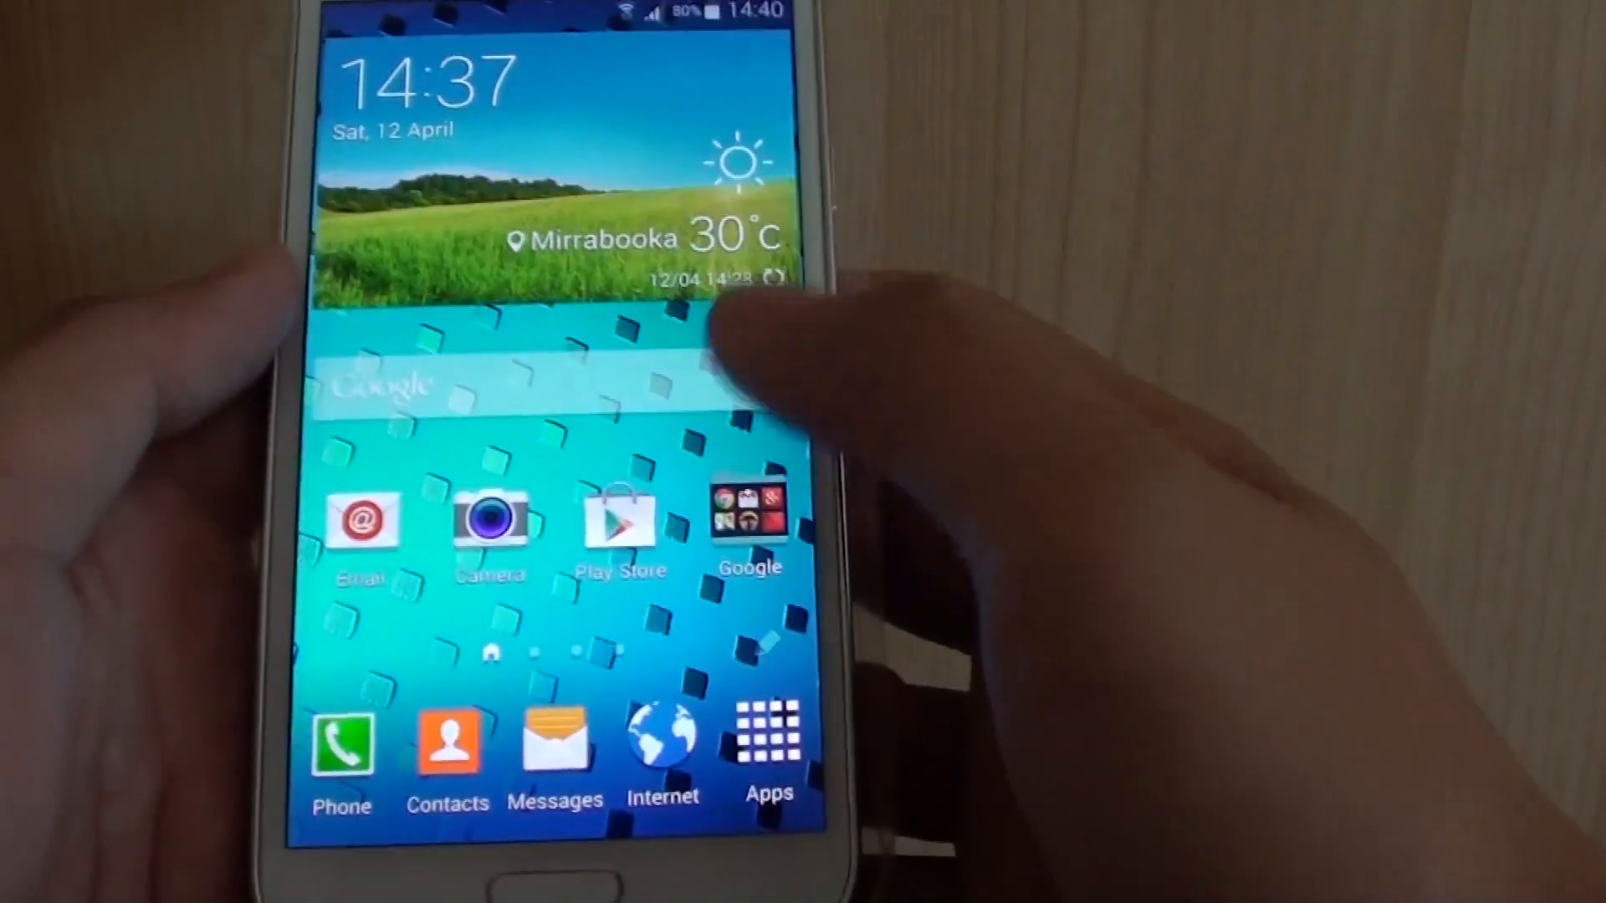
{"action": "scroll", "scroll_direction": "left", "scroll_amount": 3}
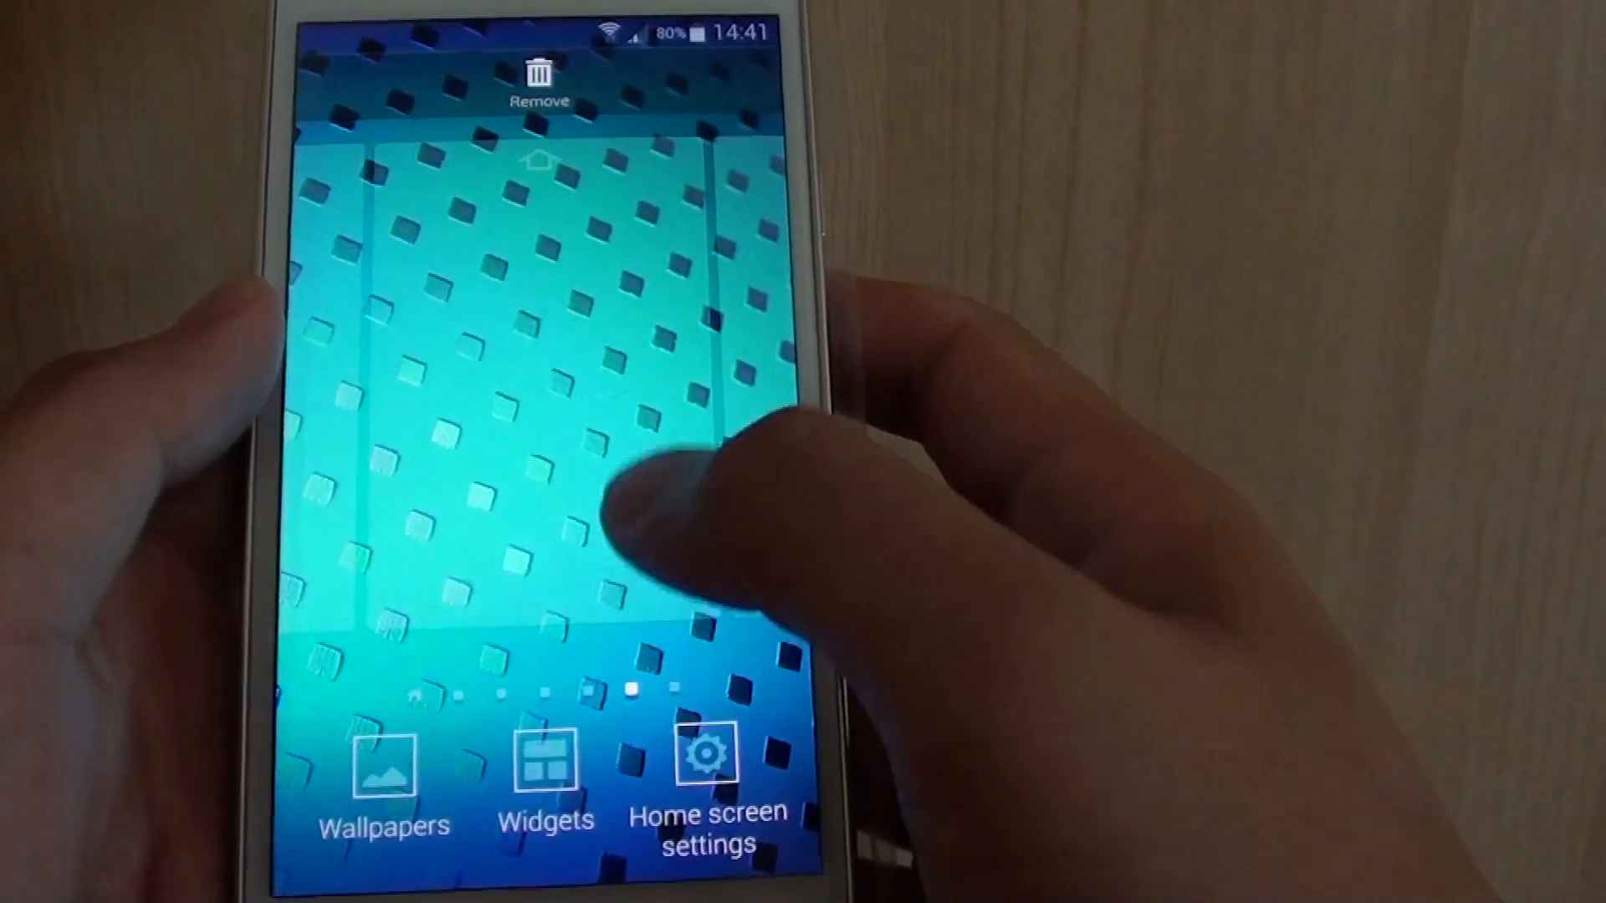
Step: Show the list of widgets available for the new empty page
{"action": "left_click", "coordinate": [545, 767]}
{"action": "type", "text": "Te"}
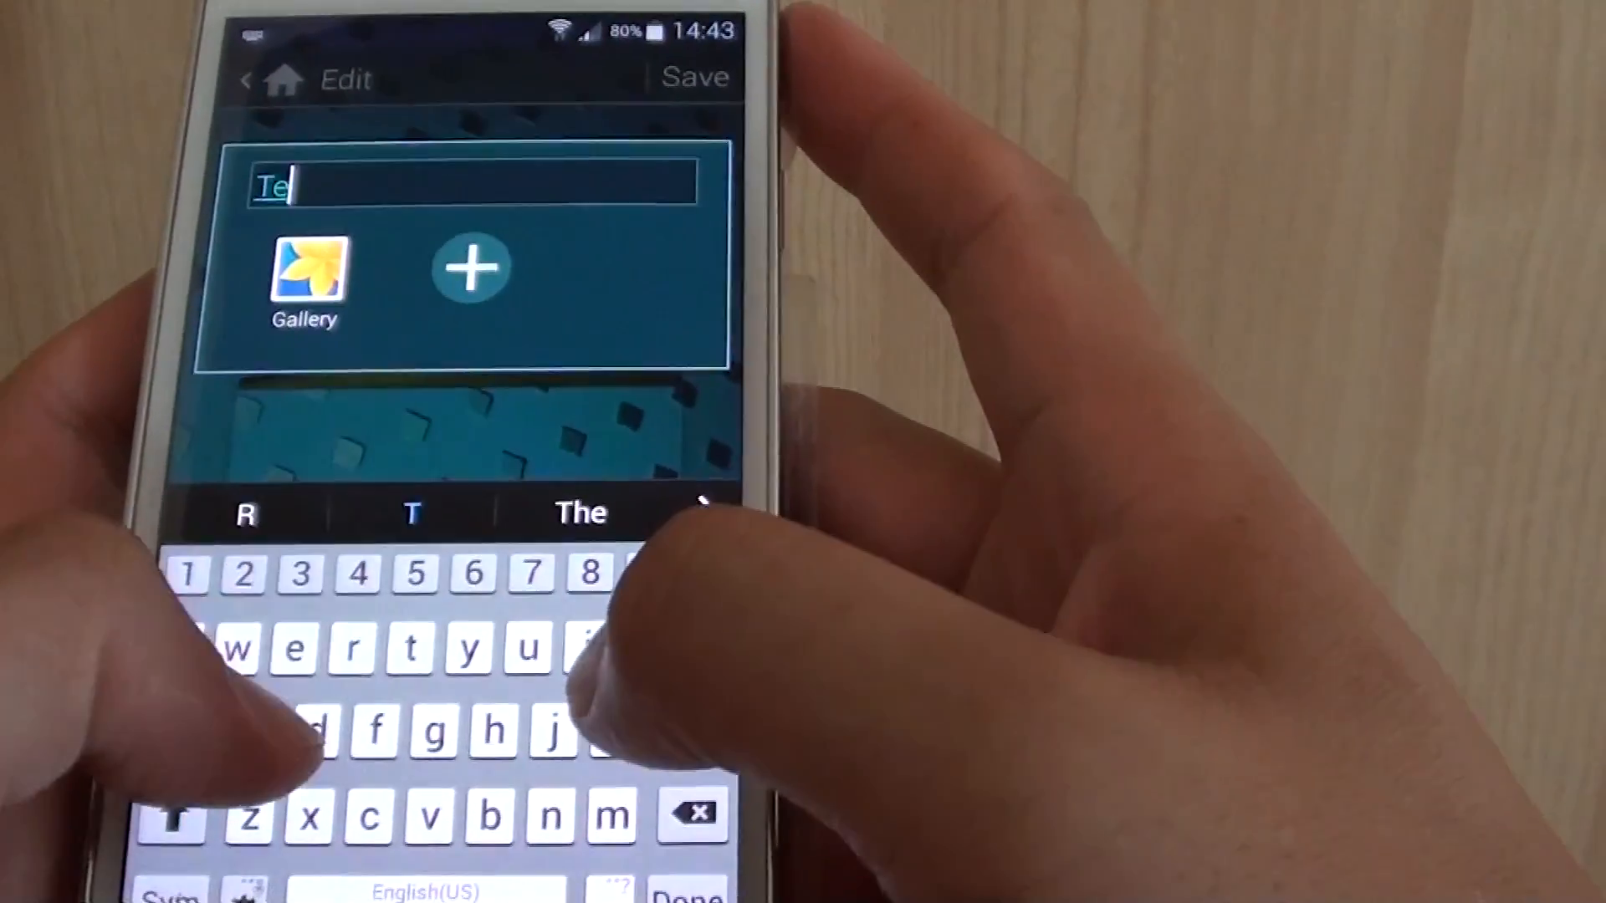
Step: Finish naming the new folder 'Test' containing Gallery
{"action": "type", "text": "st"}
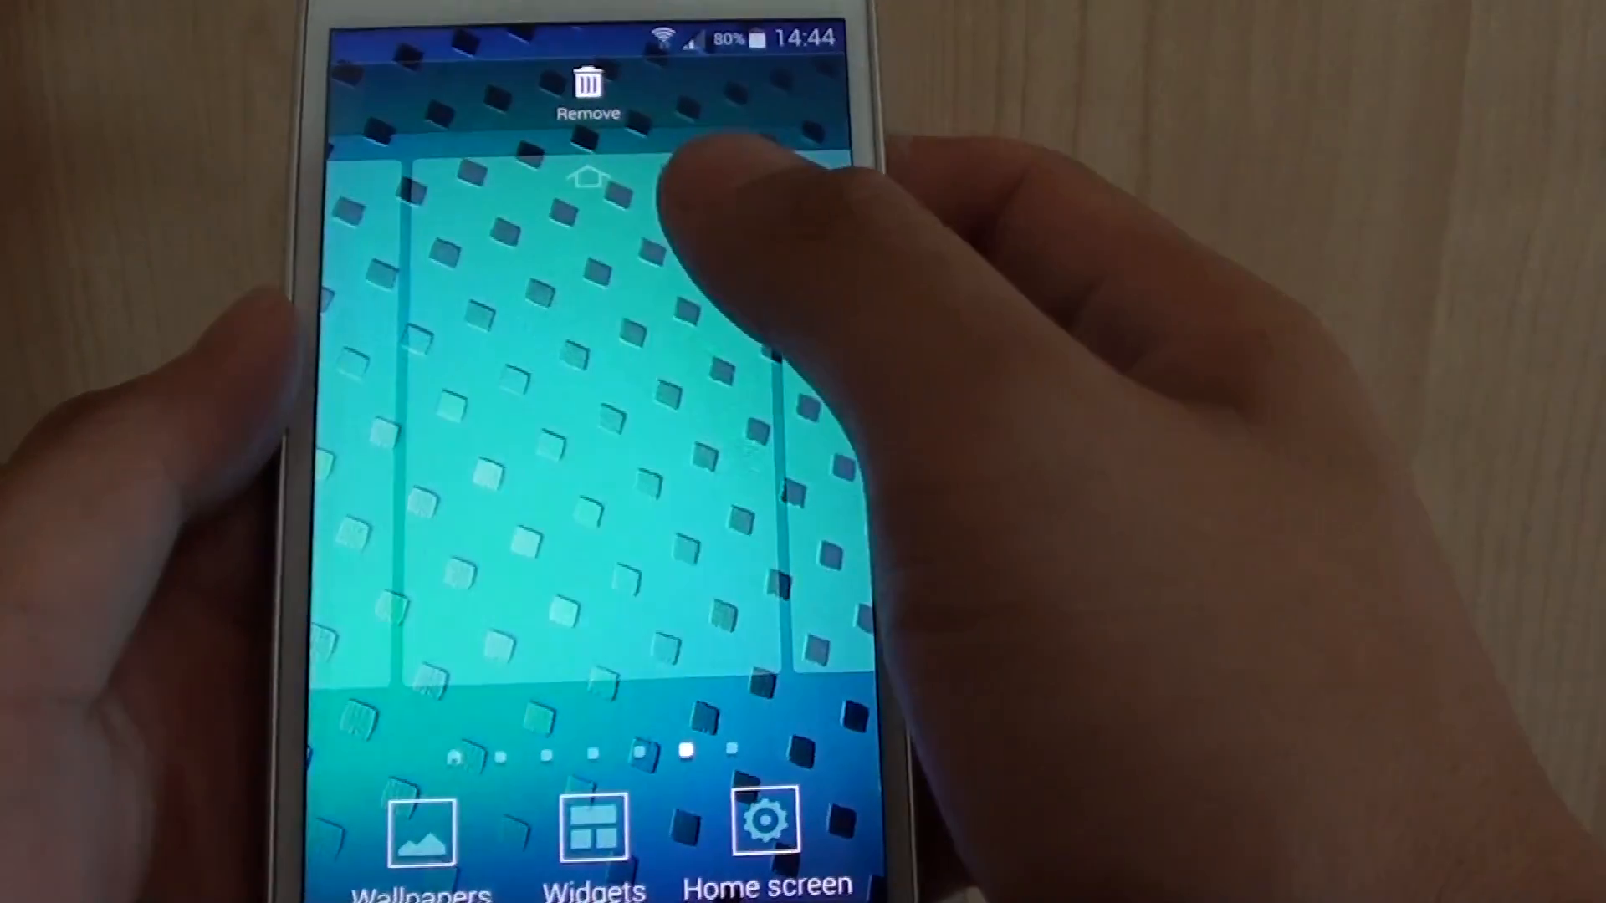
Step: Mark the selected empty page as the default home page via its house icon
{"action": "left_click", "coordinate": [591, 174]}
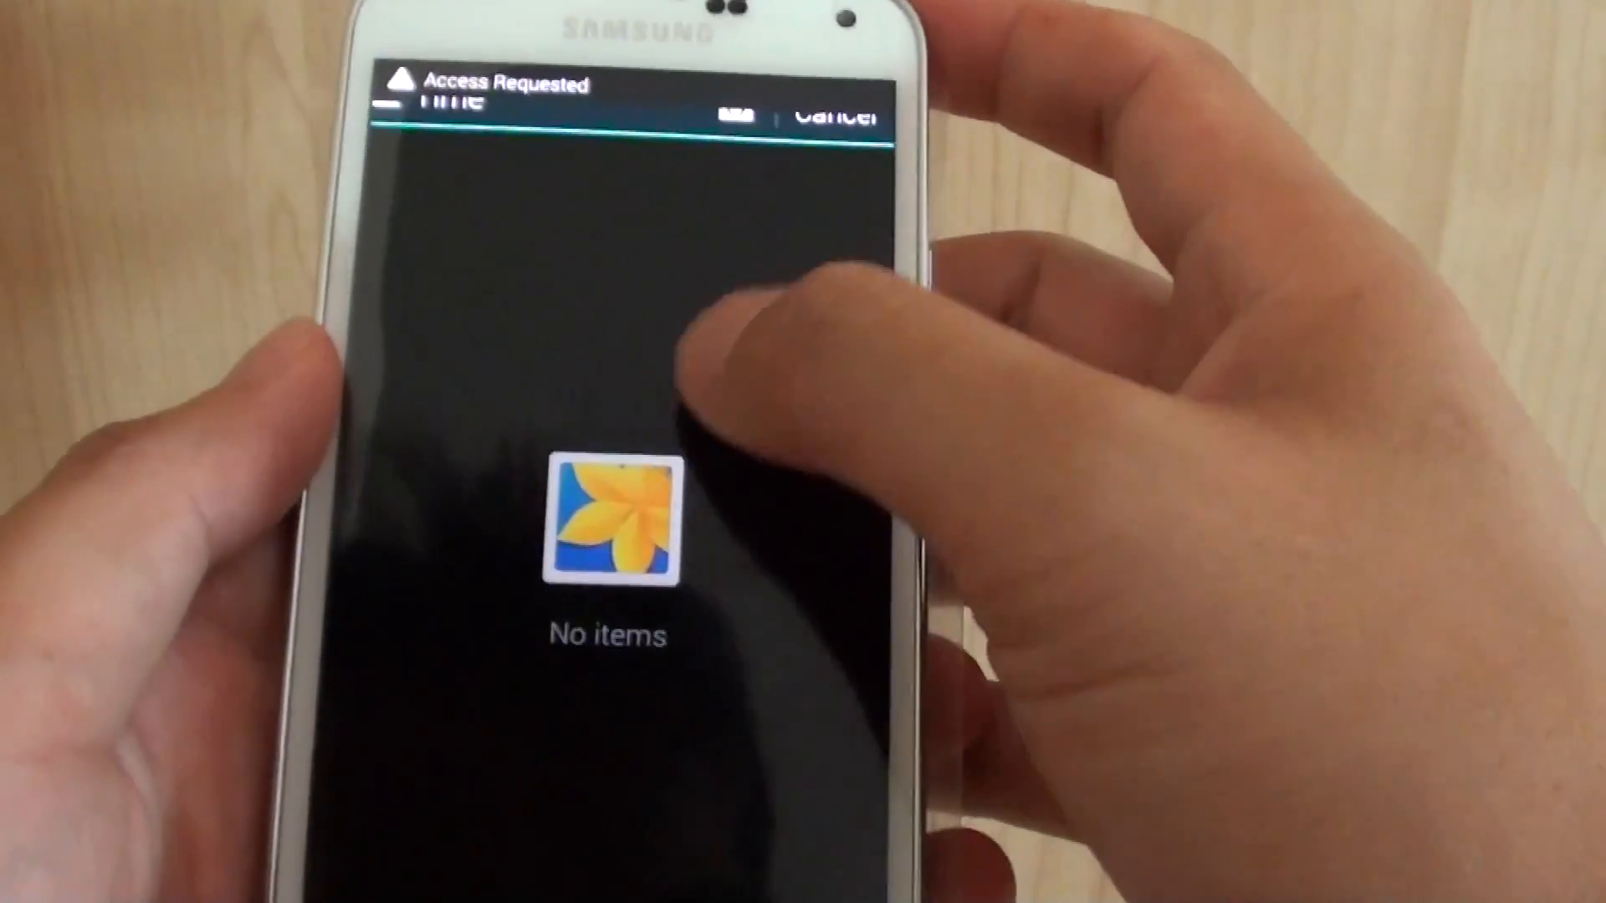
Step: Cancel the empty Gallery picker and select the brown rippled wallpaper thumbnail
{"action": "left_click", "coordinate": [609, 524]}
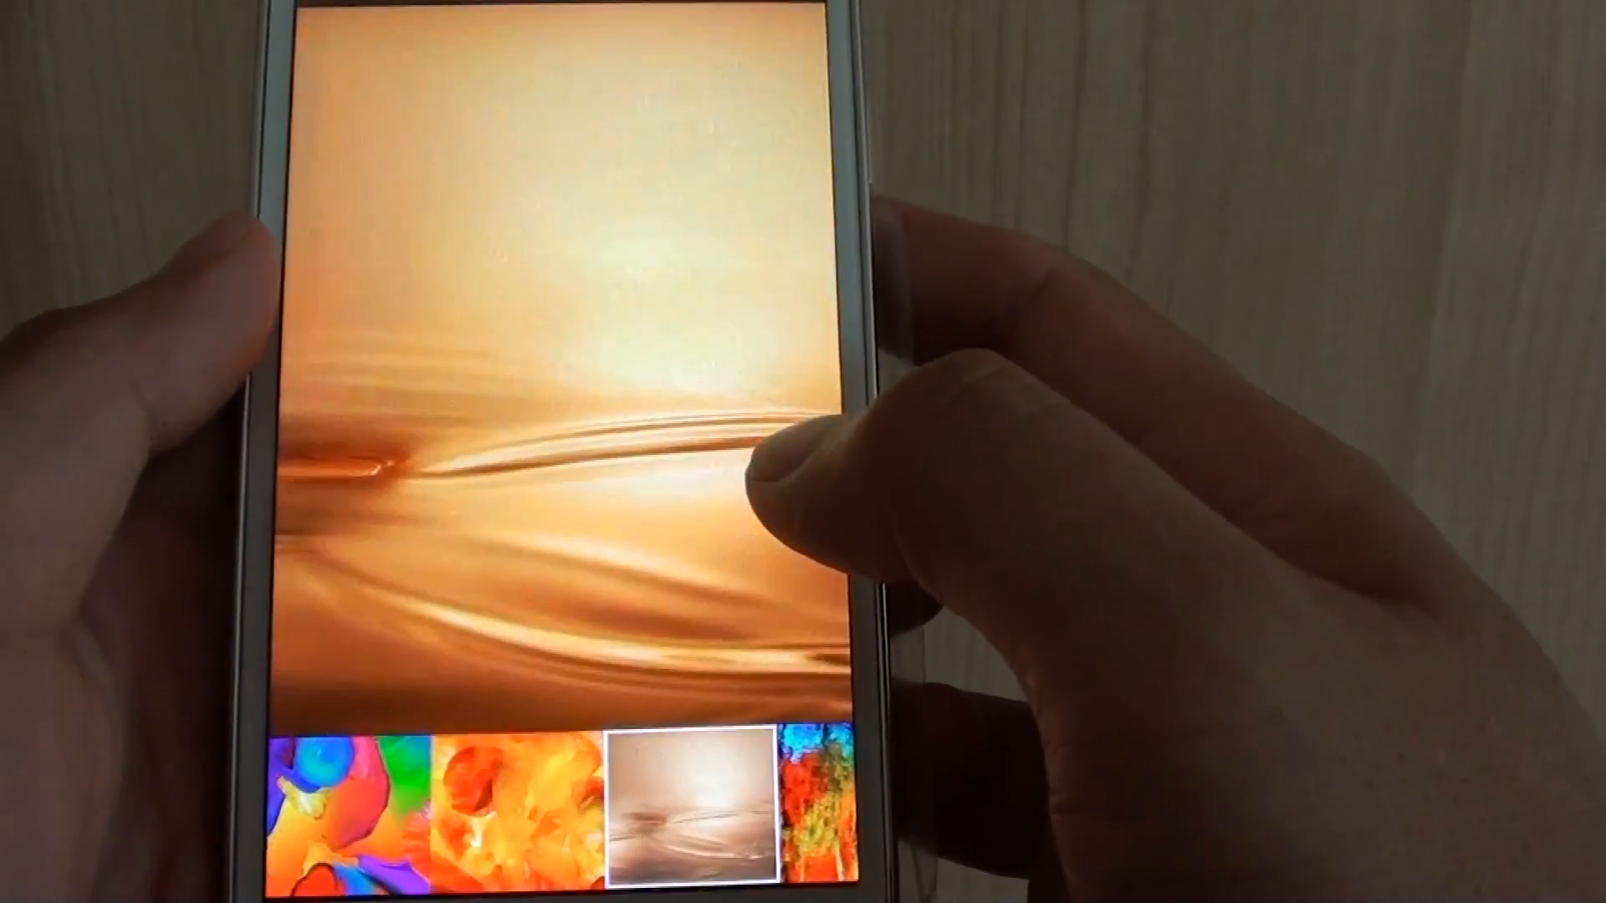
{"action": "left_click", "coordinate": [686, 810]}
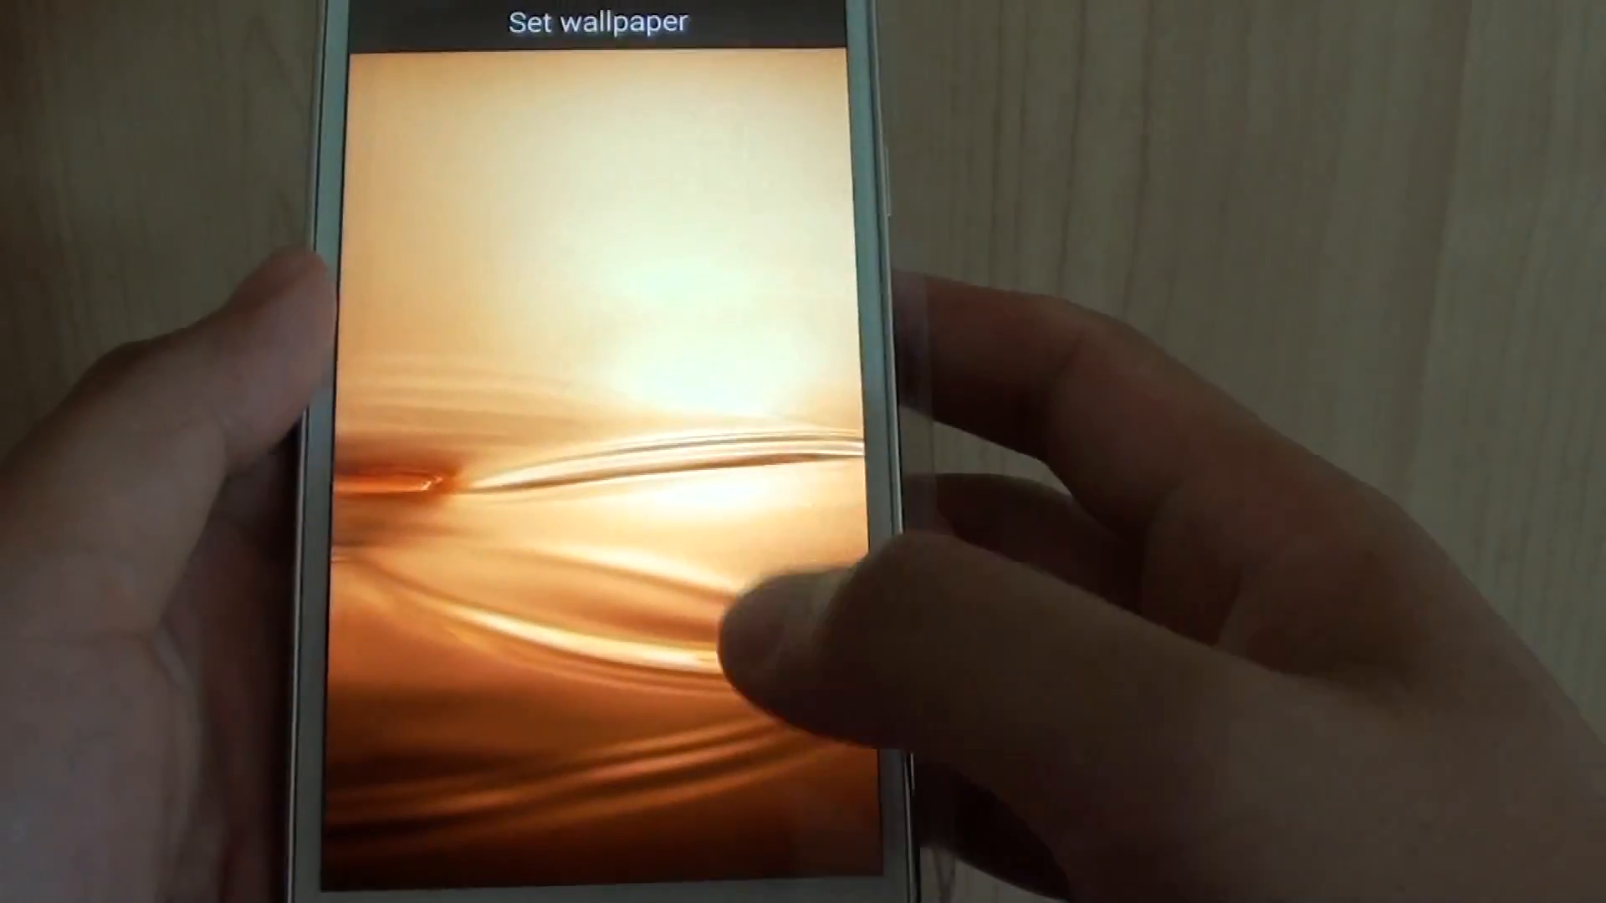